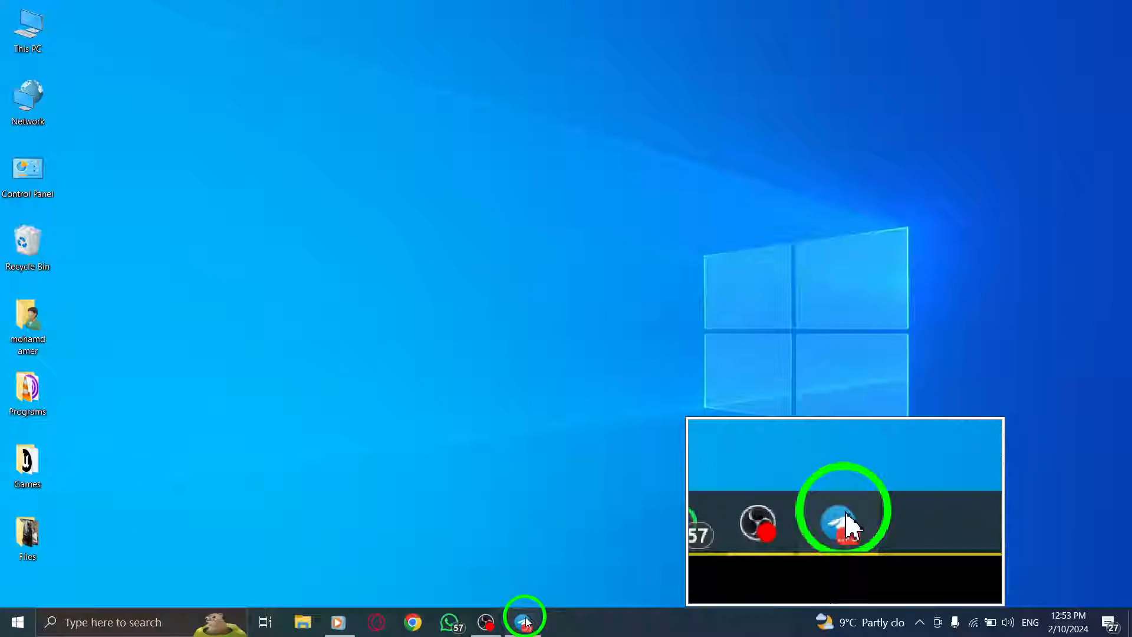
Step: Bring up Telegram Desktop from the taskbar with the full chat list showing
{"action": "left_click", "coordinate": [523, 621]}
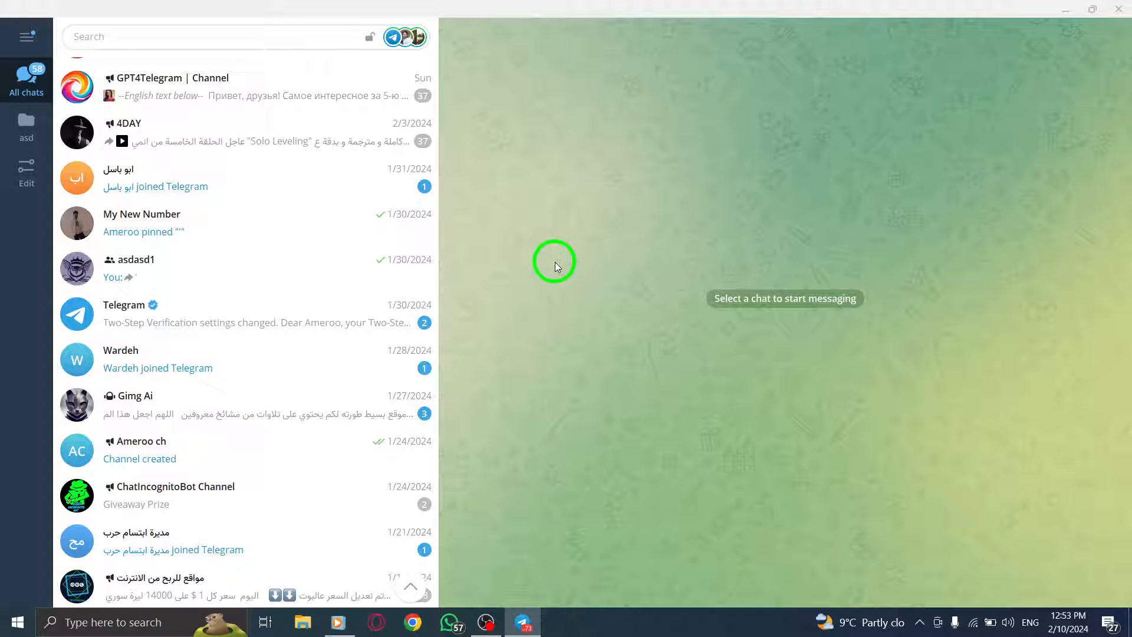
{"action": "mouse_move", "coordinate": [607, 241]}
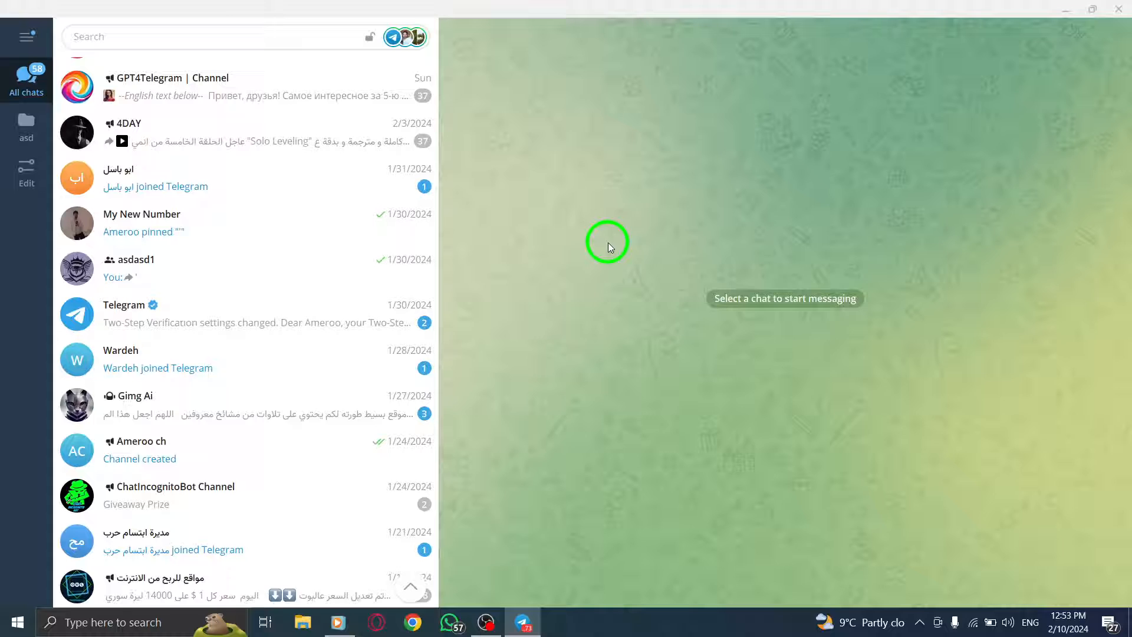
{"action": "mouse_move", "coordinate": [624, 222]}
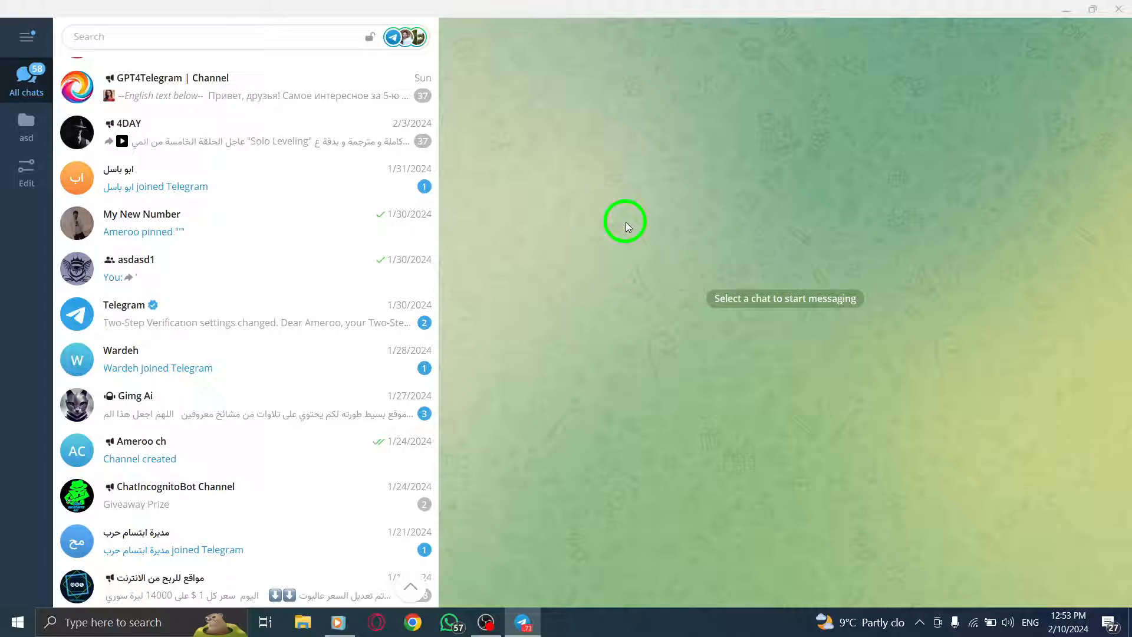
{"action": "mouse_move", "coordinate": [61, 29]}
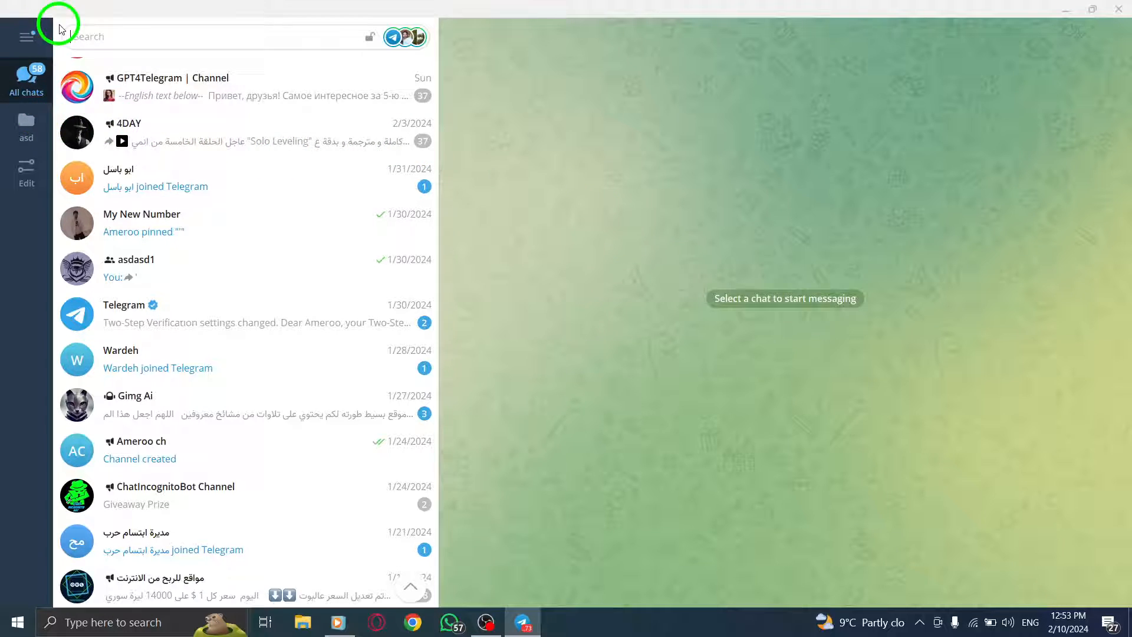
Step: Show only the 'asd' folder's three chats and bring up the folder's edit/remove options
{"action": "left_click", "coordinate": [26, 126]}
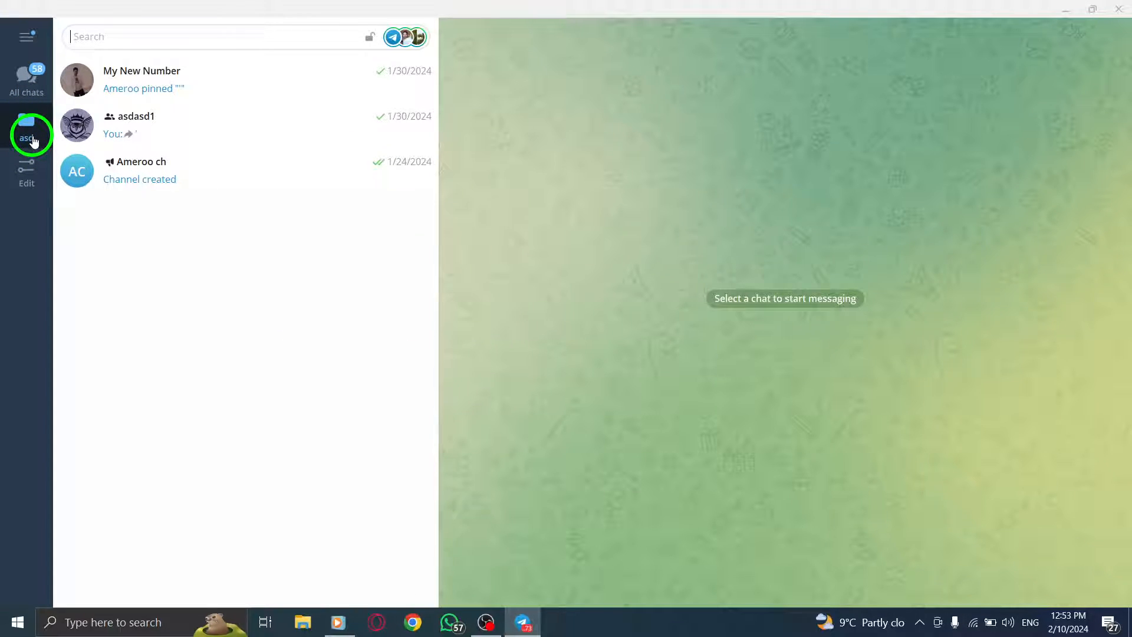
{"action": "left_click", "coordinate": [27, 121]}
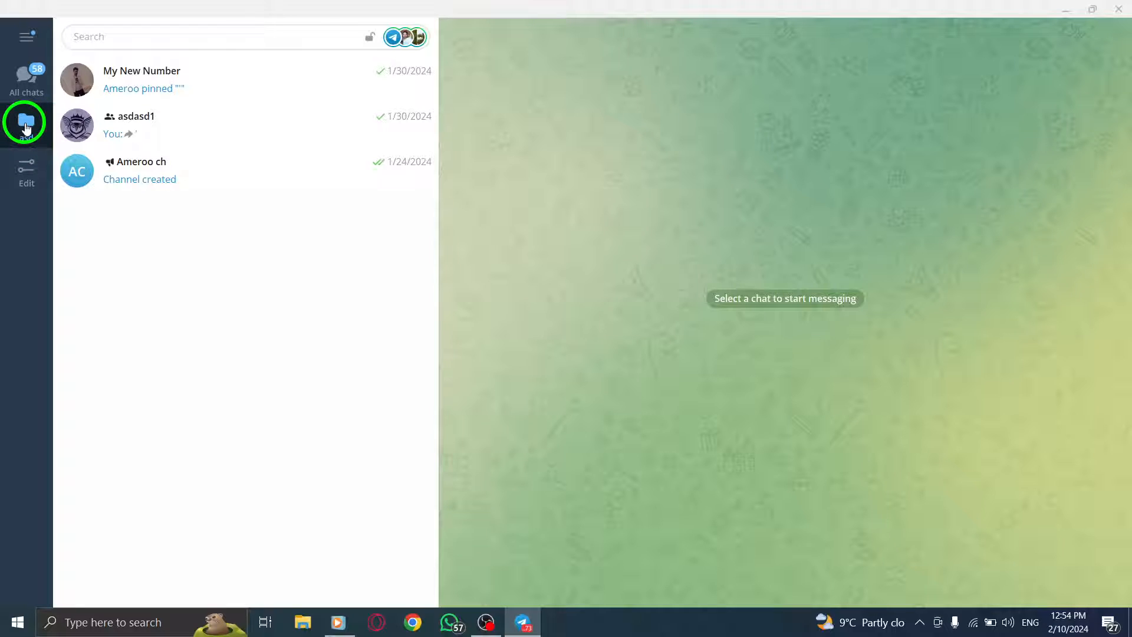
{"action": "right_click", "coordinate": [26, 122]}
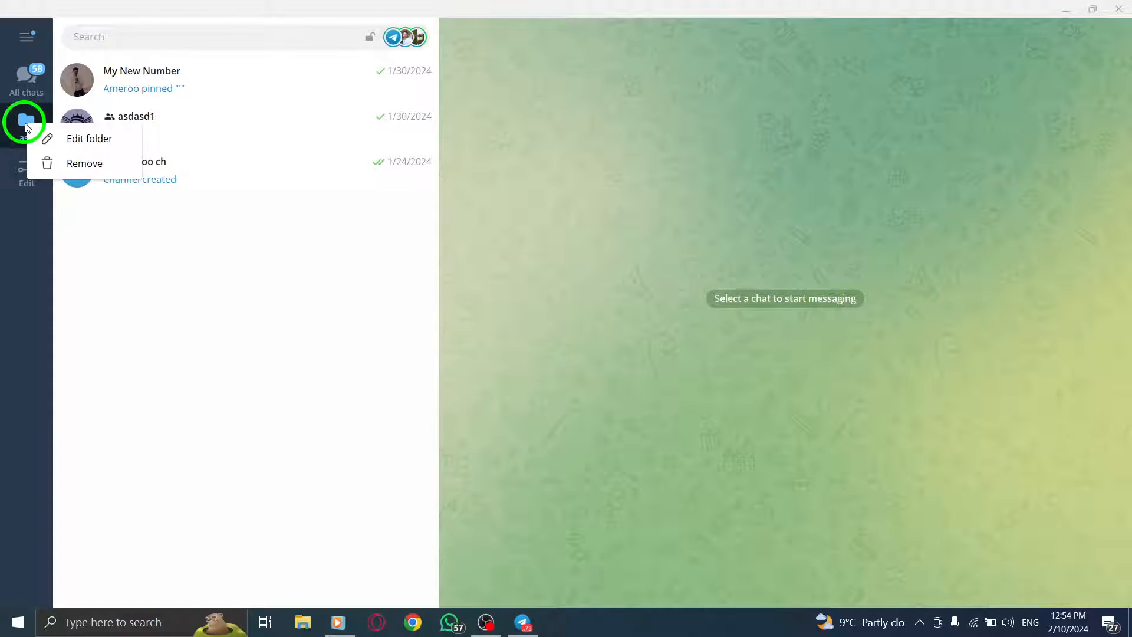
Step: Review the 'asd' folder's name and three included chats in Edit Folder, then dismiss it
{"action": "left_click", "coordinate": [89, 138]}
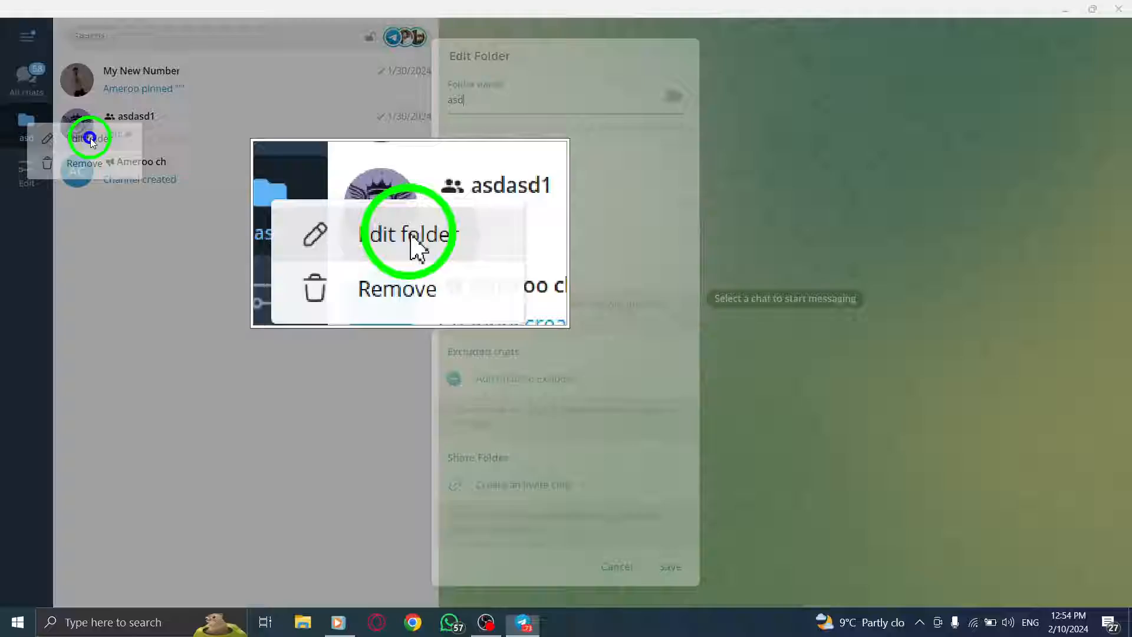
{"action": "left_click", "coordinate": [409, 234]}
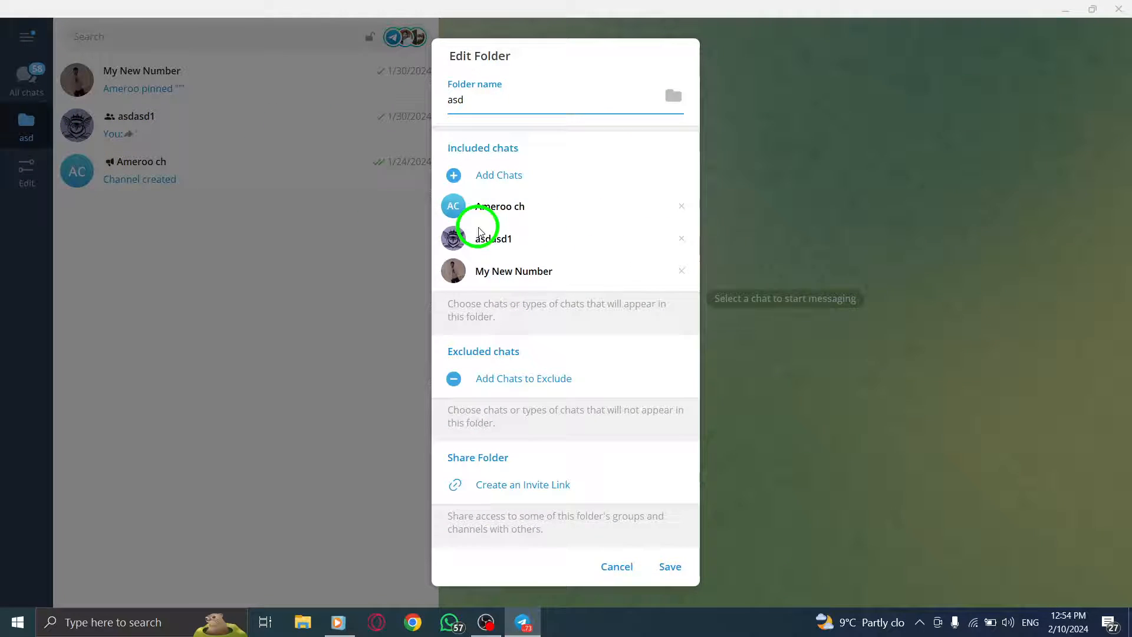
{"action": "mouse_move", "coordinate": [449, 137]}
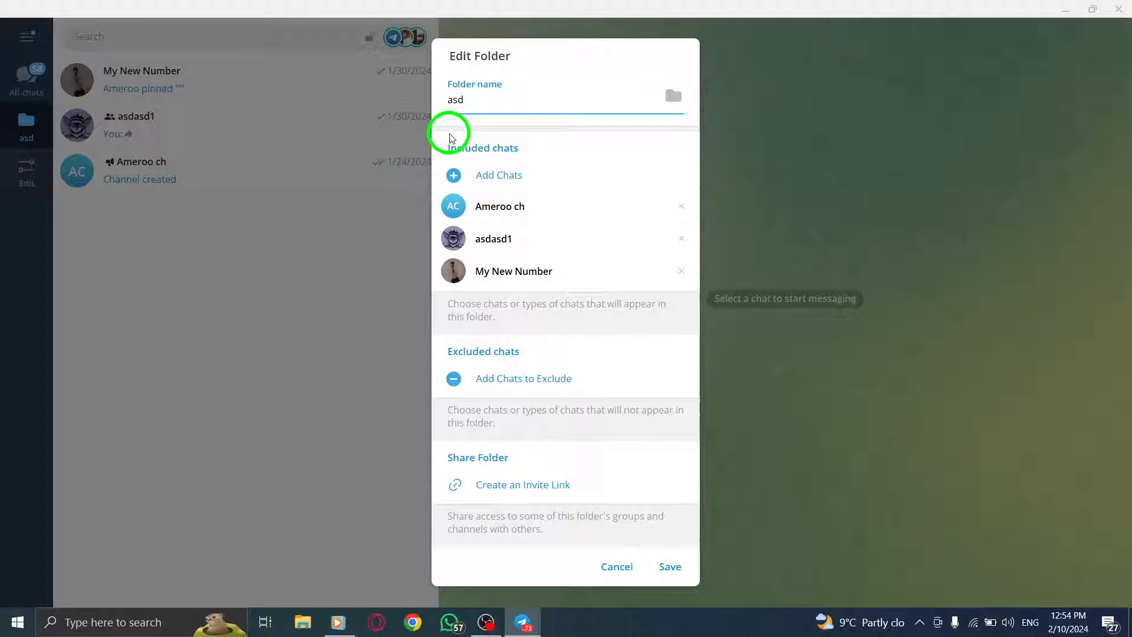
{"action": "mouse_move", "coordinate": [547, 322]}
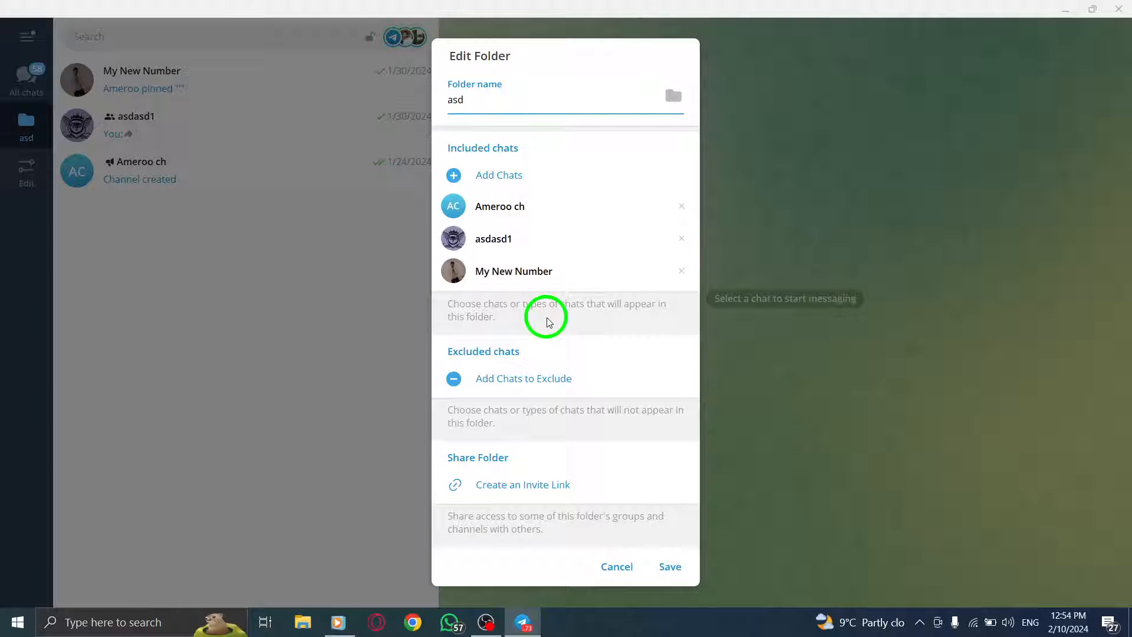
{"action": "left_click", "coordinate": [563, 100]}
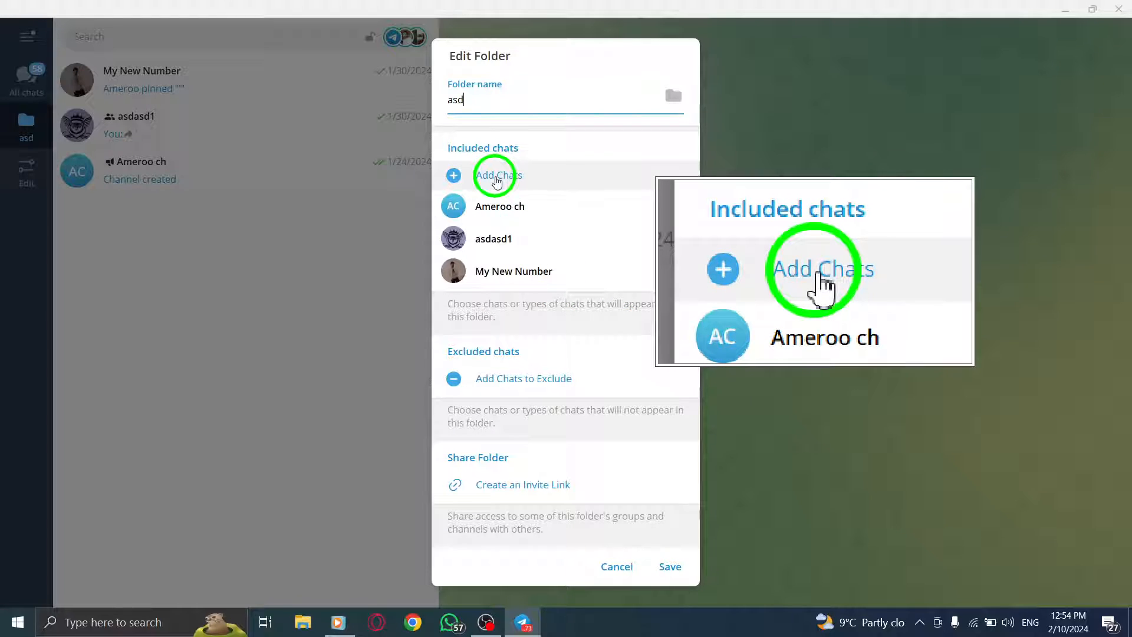
Step: Close Telegram and return to the Windows desktop, dismissing the desktop options menu
{"action": "left_click", "coordinate": [497, 176]}
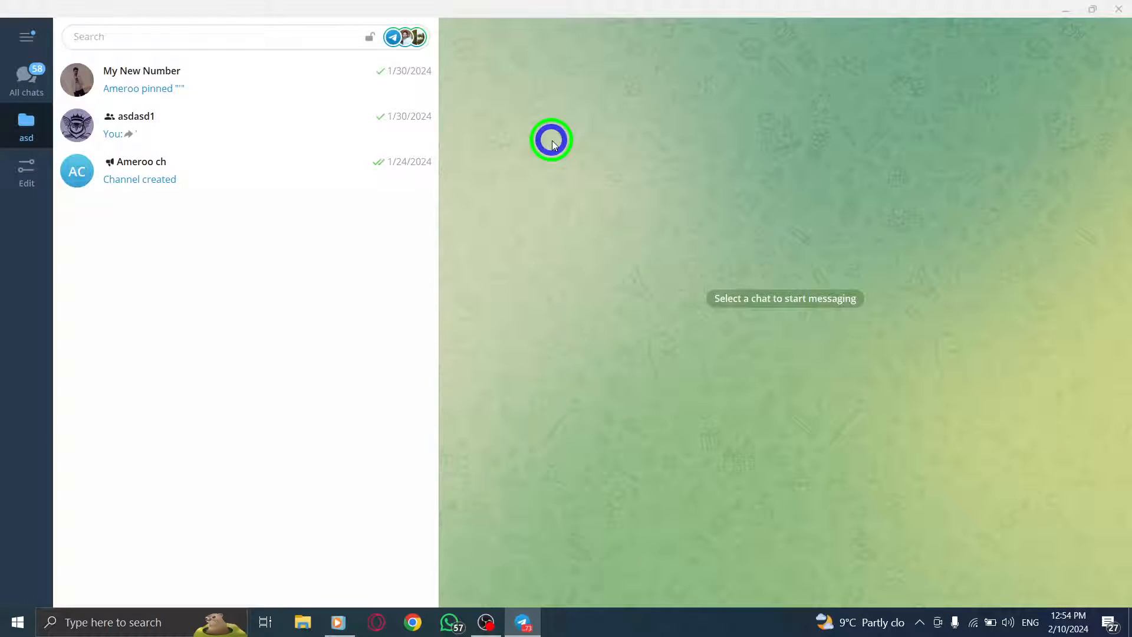
{"action": "scroll", "scroll_direction": "down", "scroll_amount": 3}
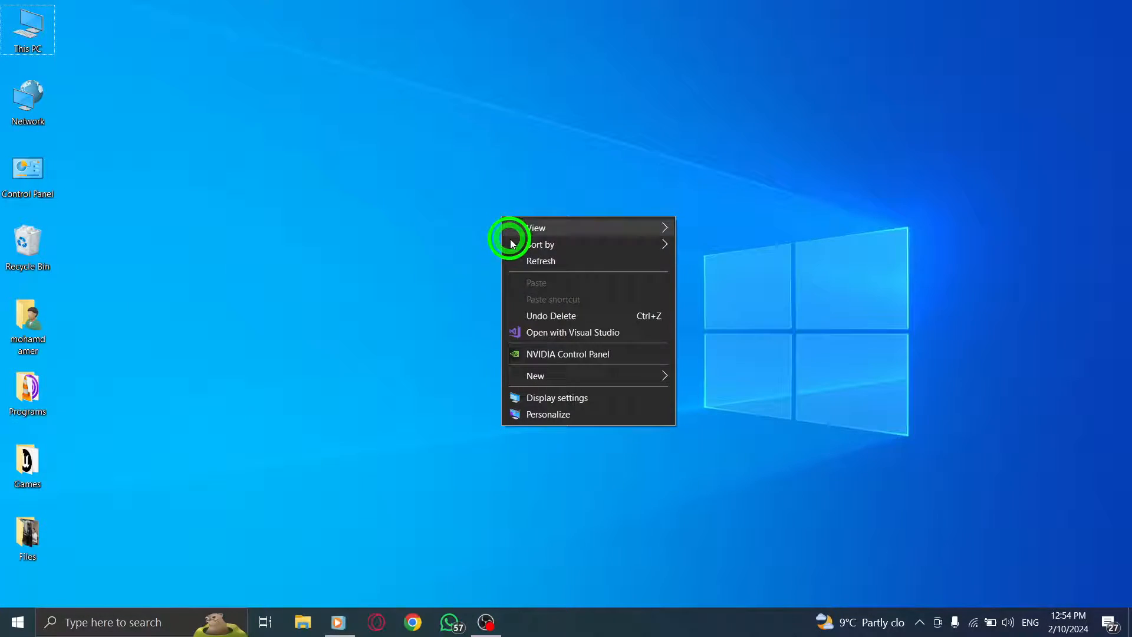
{"action": "left_click", "coordinate": [520, 261]}
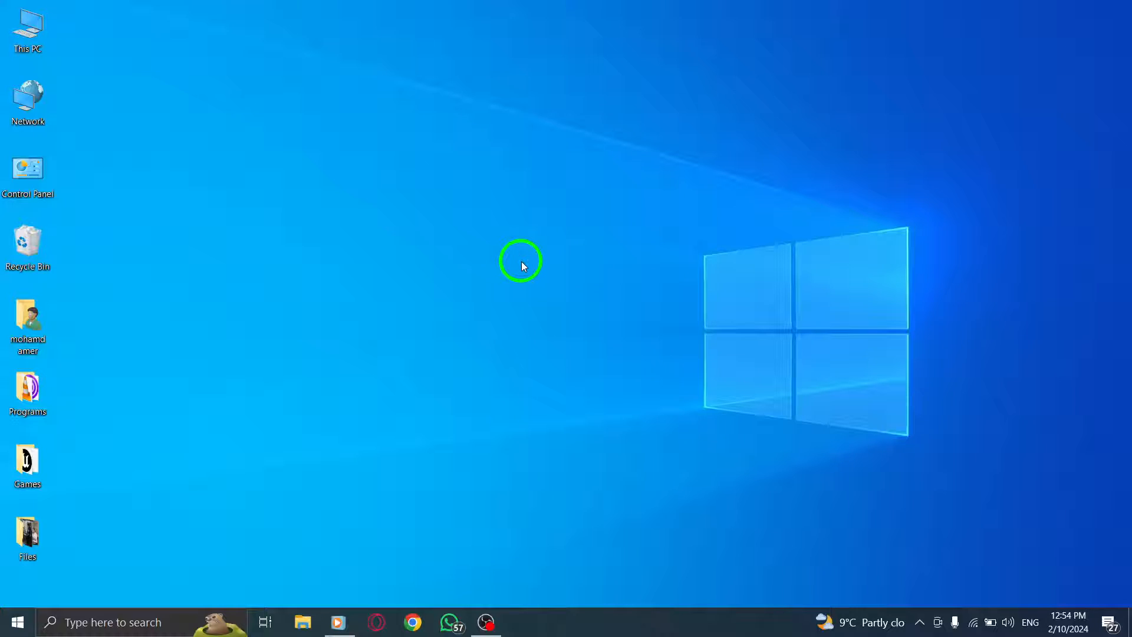